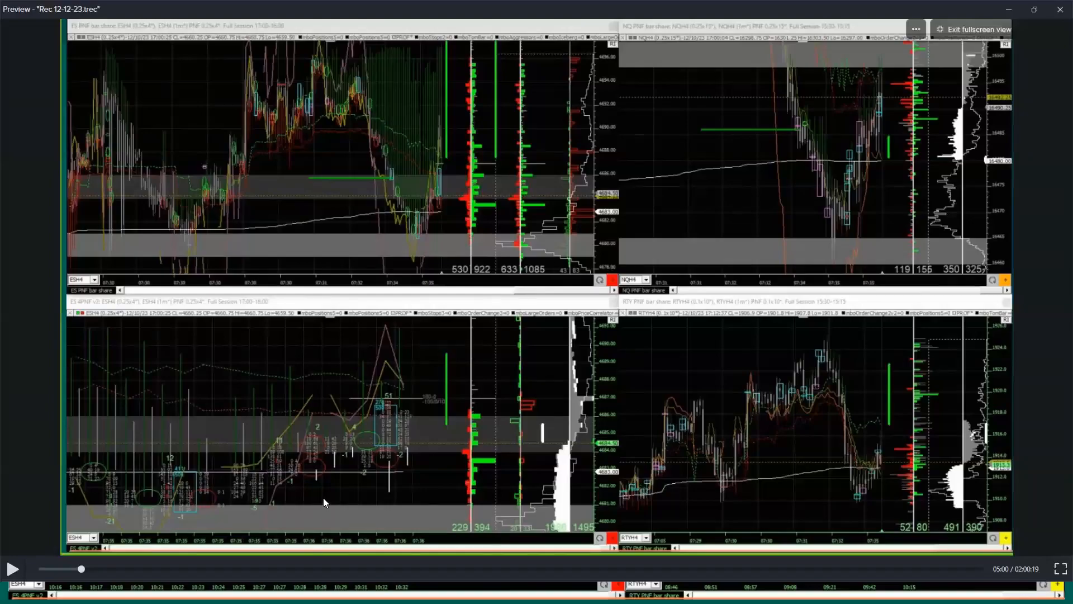
pyautogui.moveTo(317, 388)
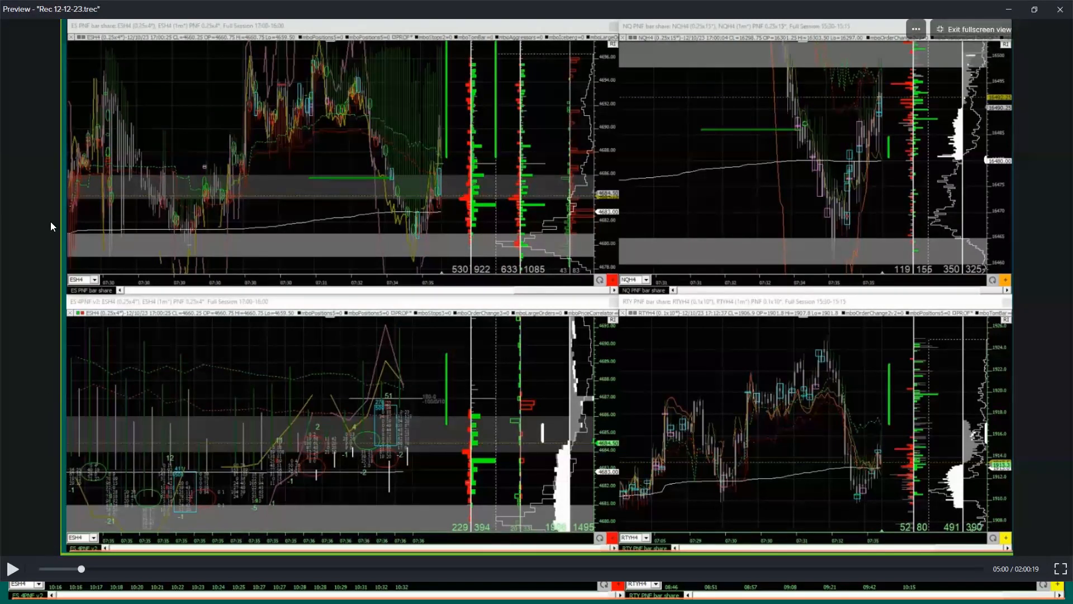
pyautogui.moveTo(257, 363)
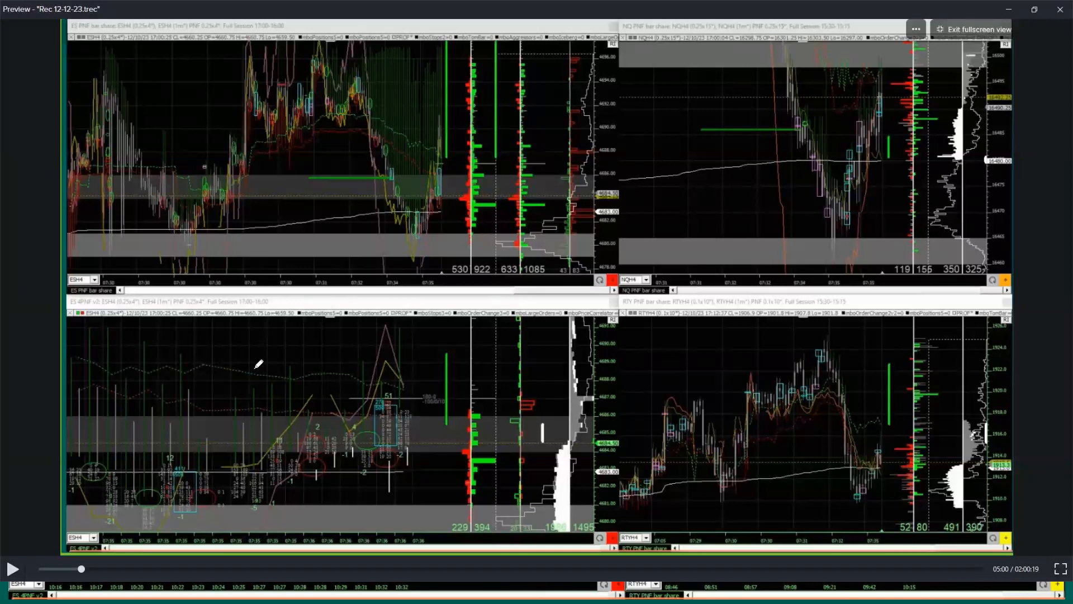
pyautogui.moveTo(363, 247)
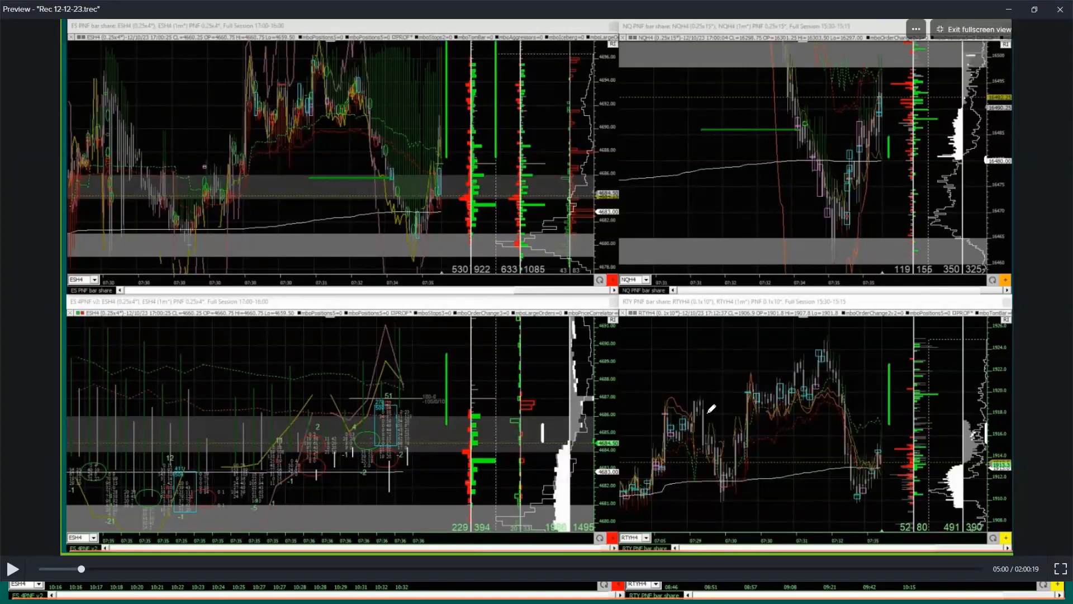
pyautogui.moveTo(376, 387)
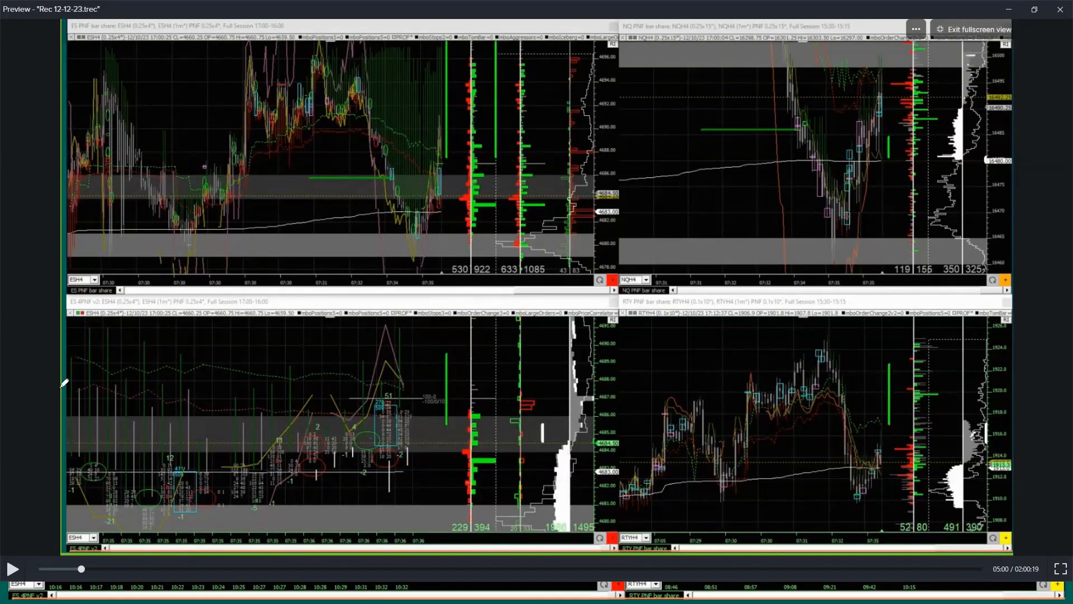
pyautogui.moveTo(103, 570)
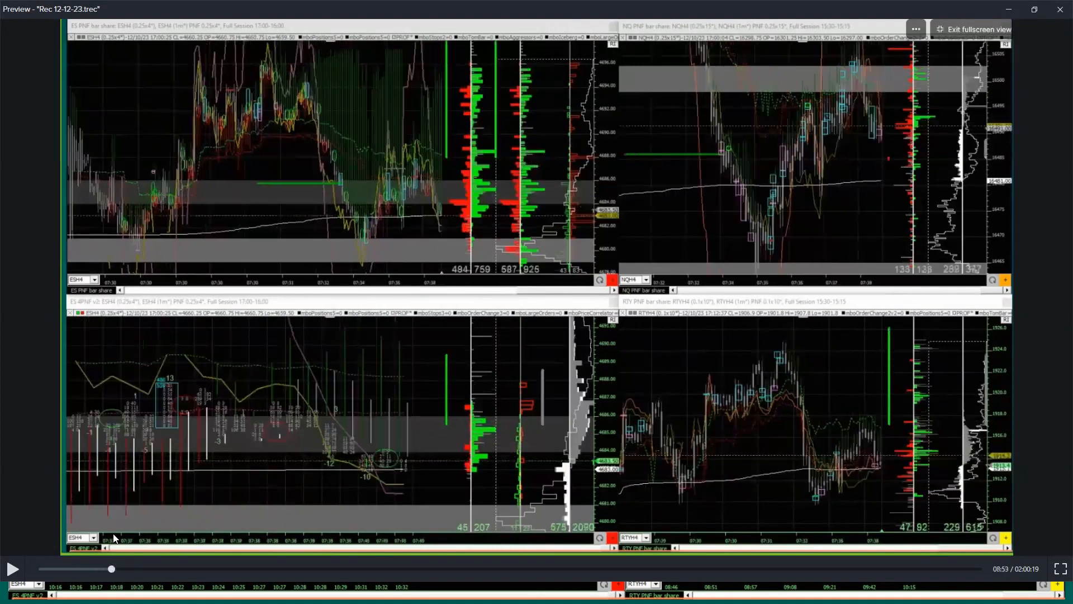
pyautogui.moveTo(209, 387)
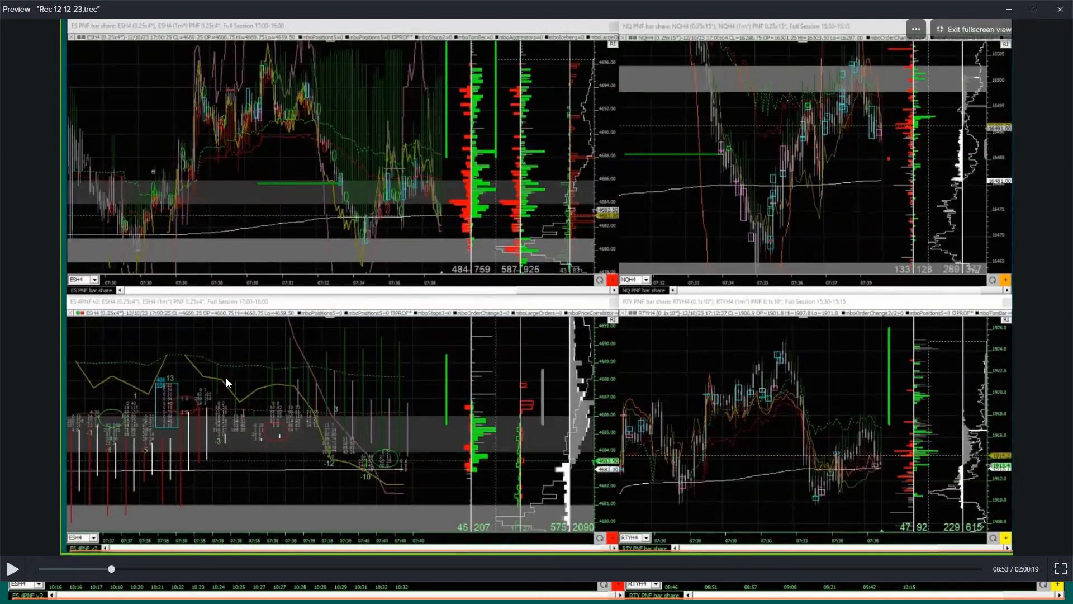
pyautogui.moveTo(451, 431)
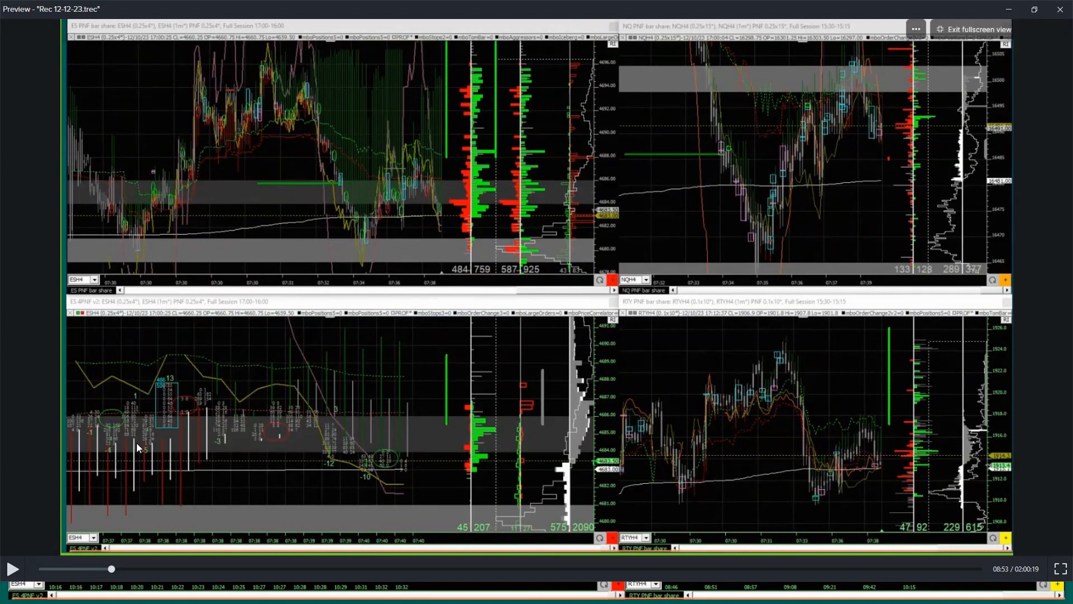
pyautogui.moveTo(152, 467)
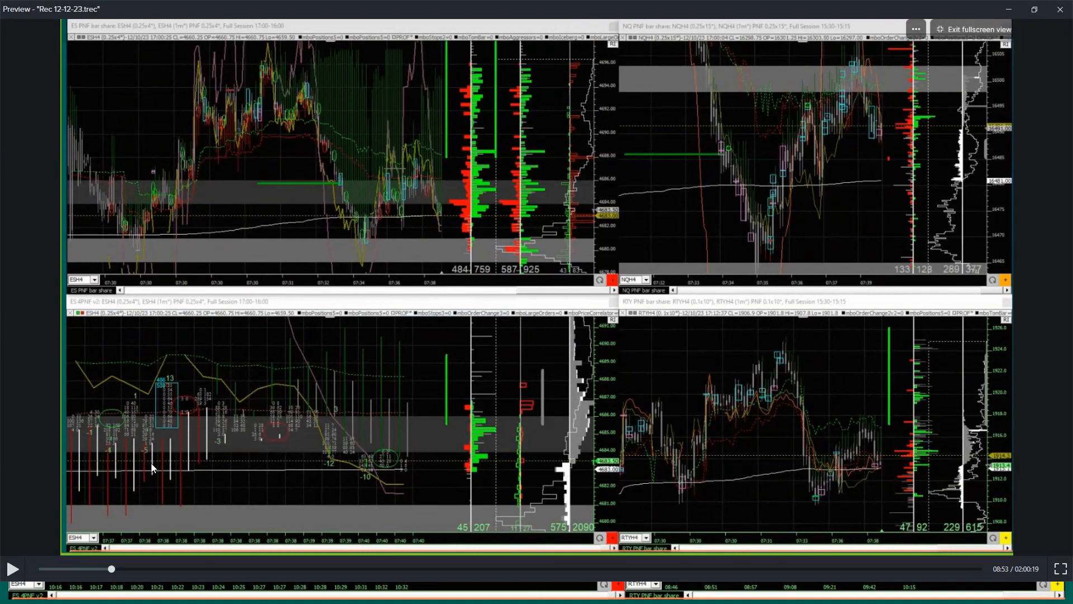
pyautogui.moveTo(234, 402)
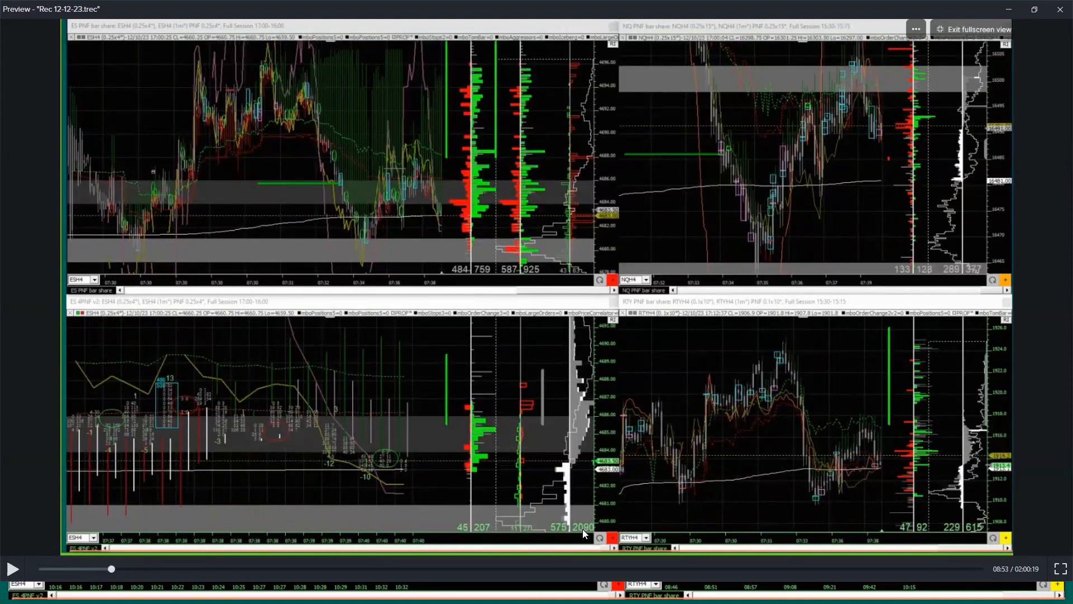
pyautogui.moveTo(585, 502)
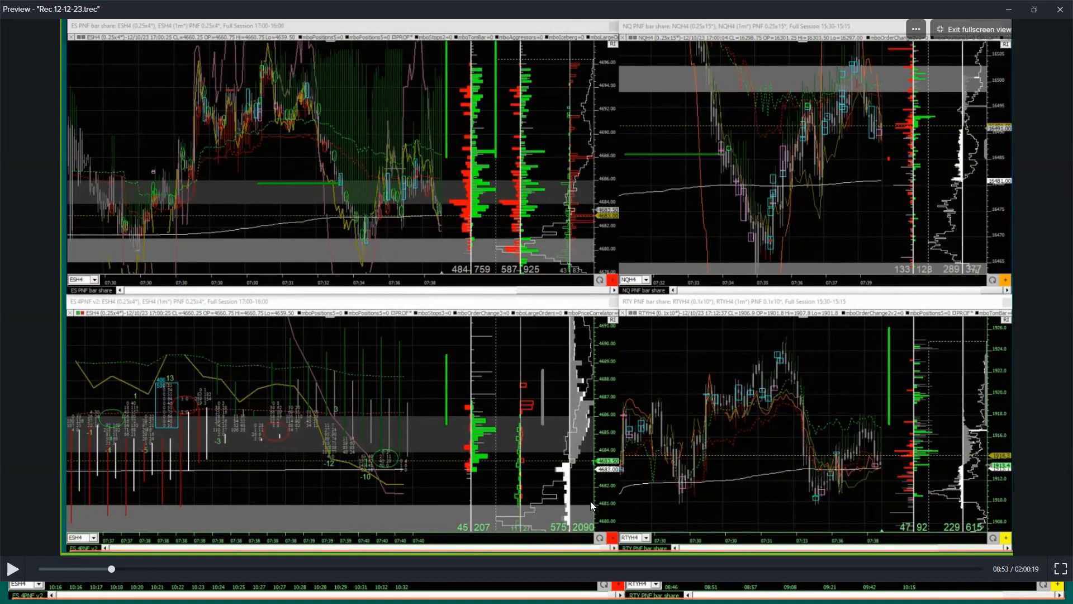
pyautogui.moveTo(201, 410)
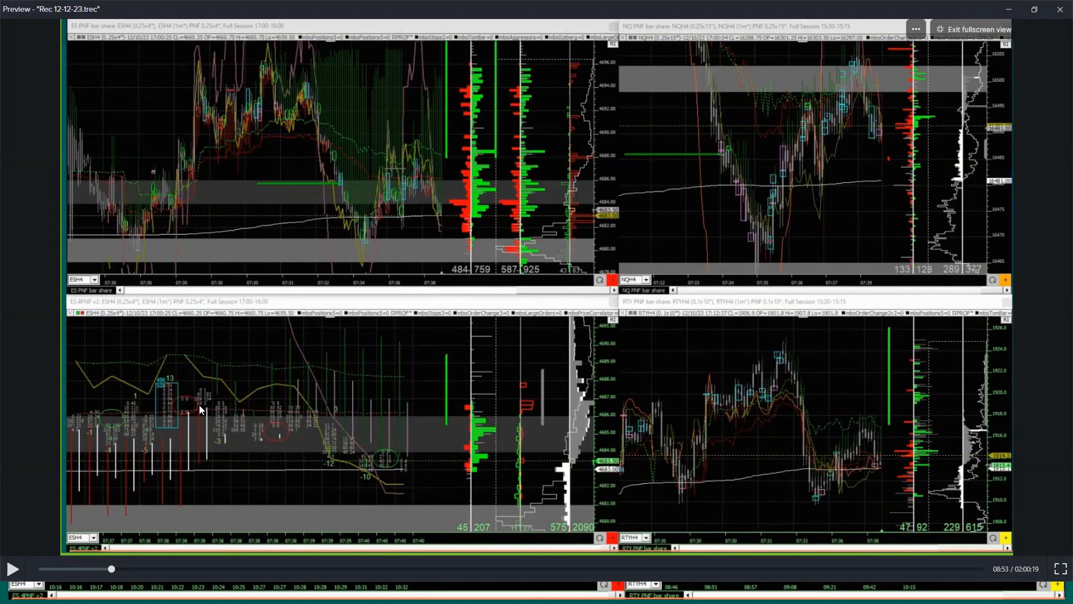
pyautogui.moveTo(48, 391)
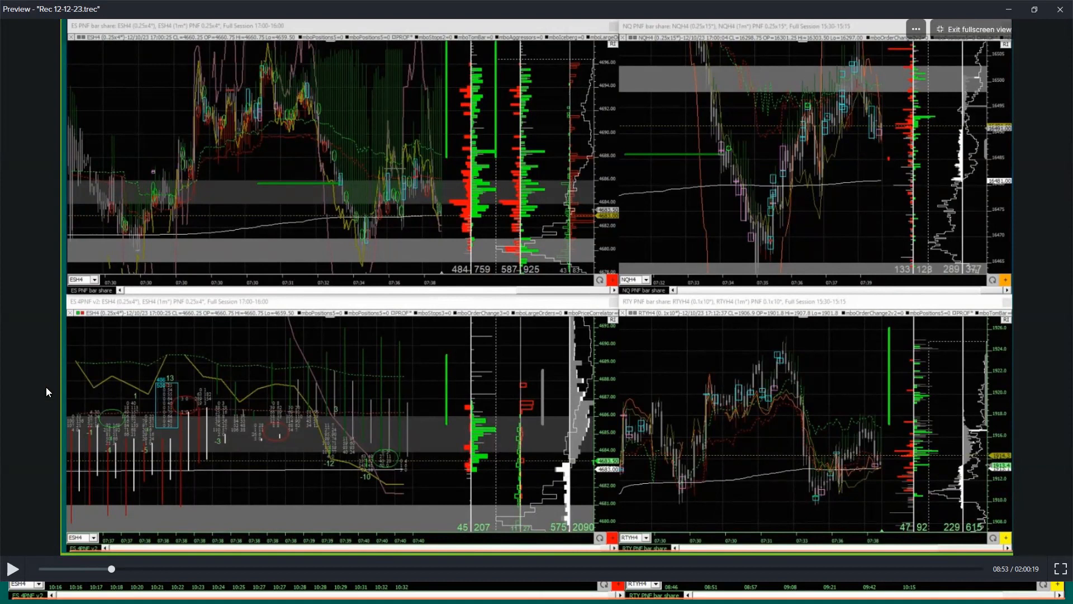
pyautogui.moveTo(548, 309)
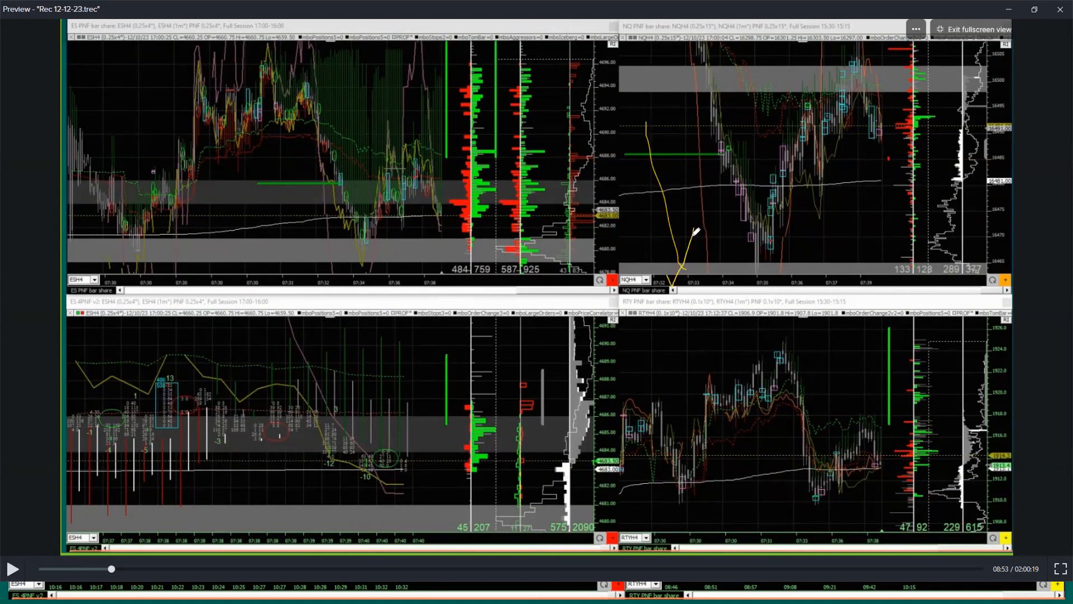
pyautogui.moveTo(291, 143)
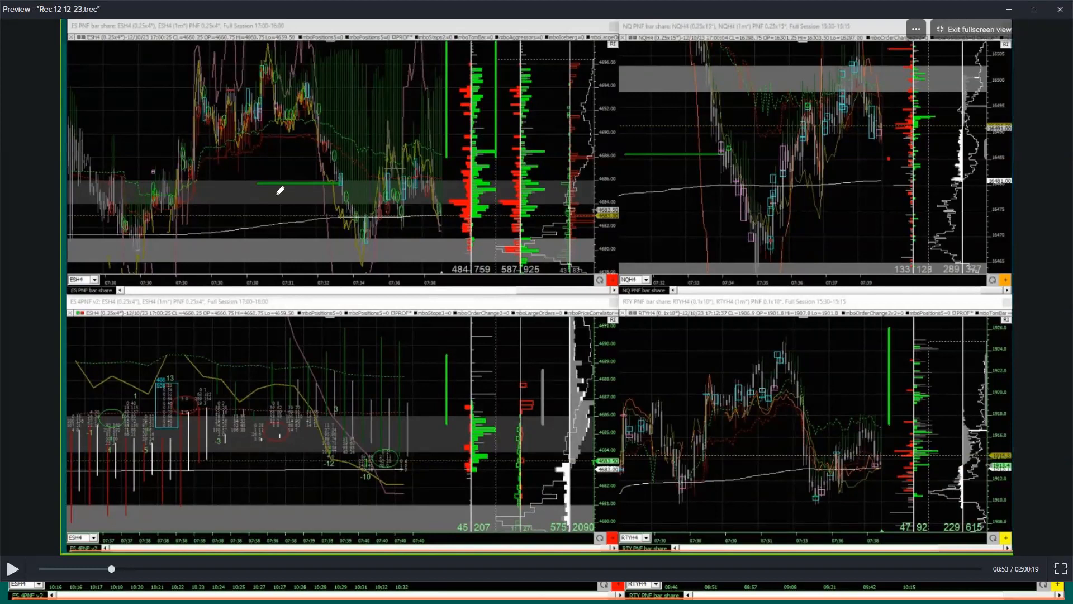
pyautogui.moveTo(288, 189)
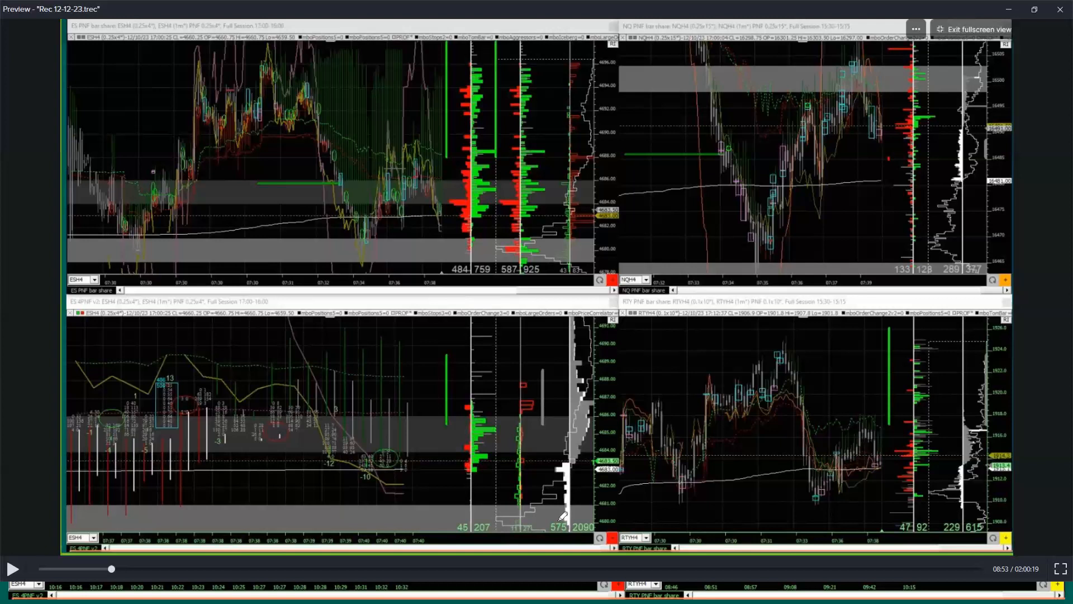
pyautogui.moveTo(582, 455)
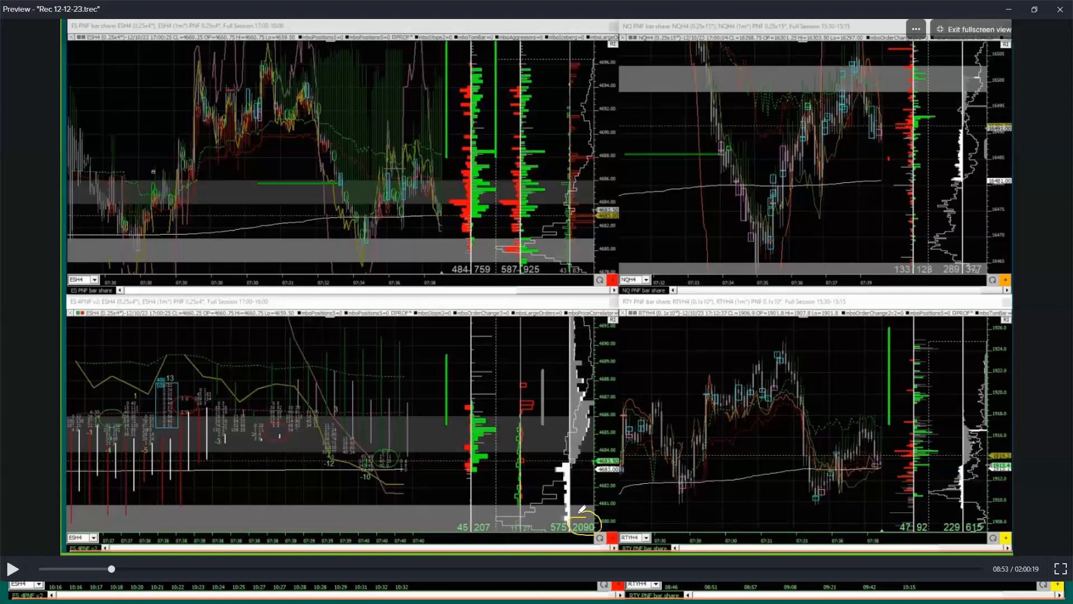
pyautogui.moveTo(572, 527)
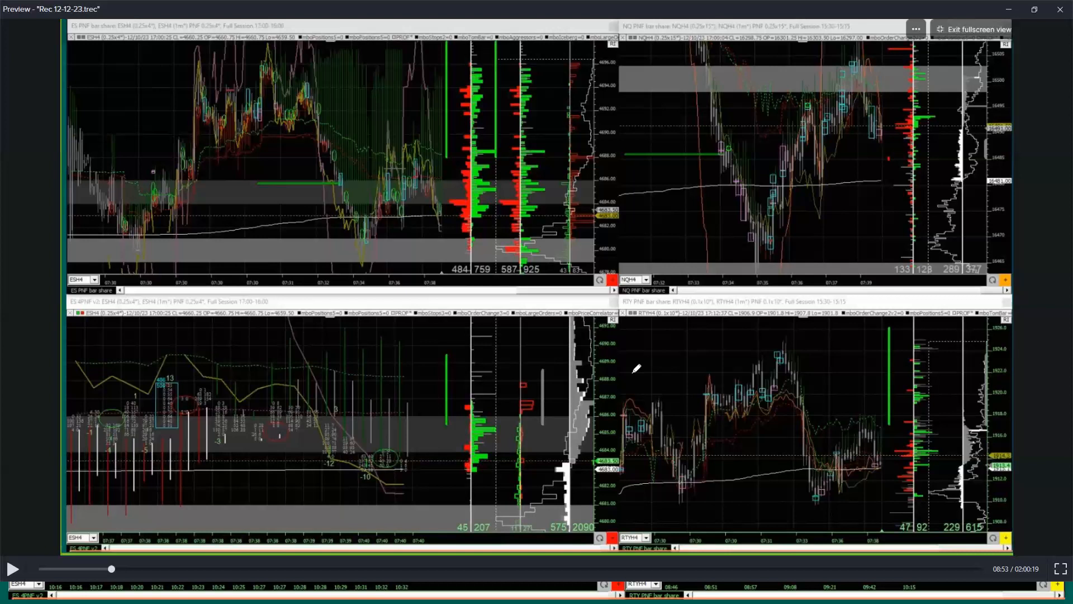
pyautogui.moveTo(739, 262)
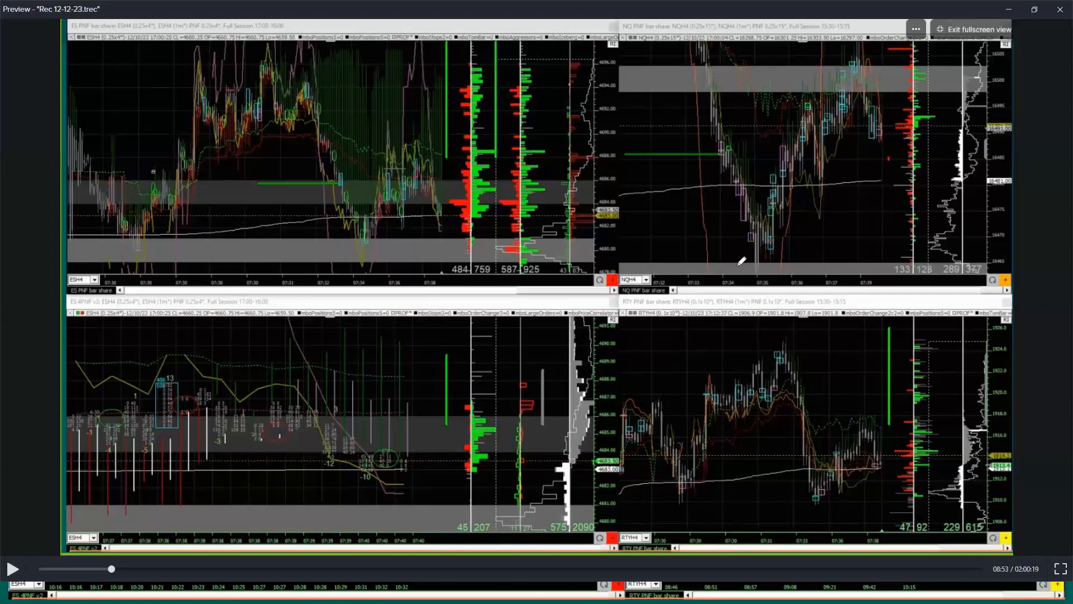